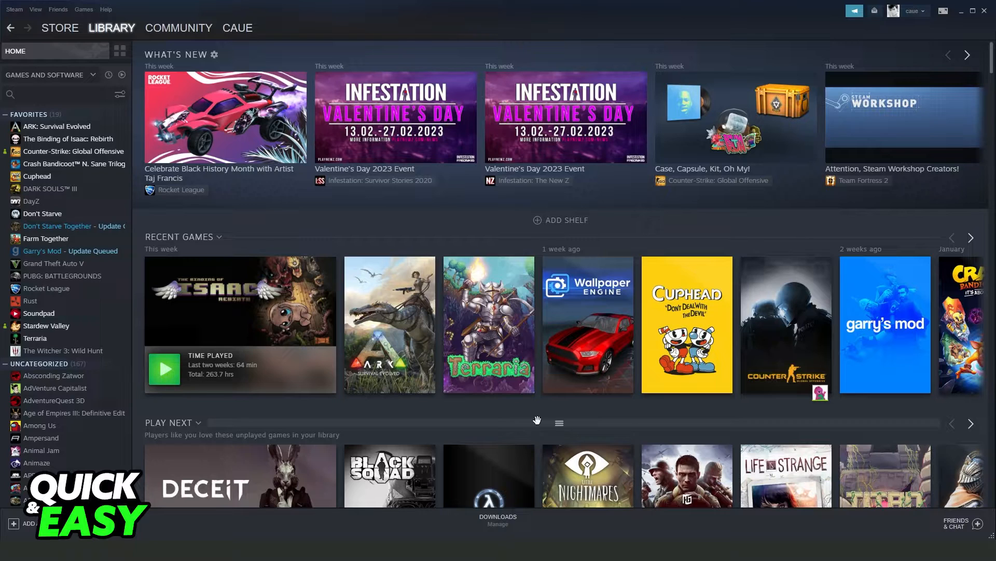
{"action": "mouse_move", "coordinate": [96, 58]}
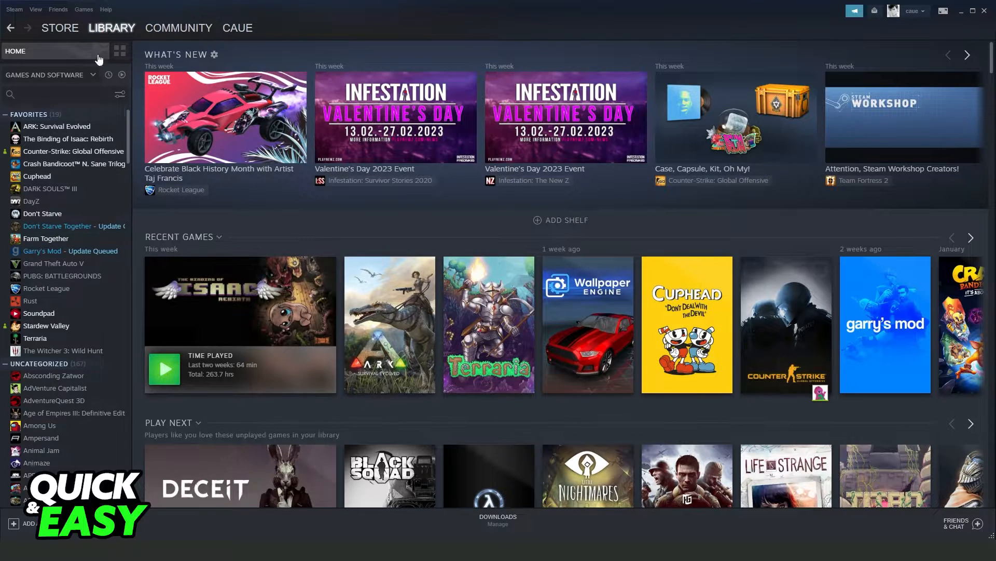
Step: Bring up the Add a Game menu from the bottom-left of the Steam library
{"action": "left_click", "coordinate": [112, 27]}
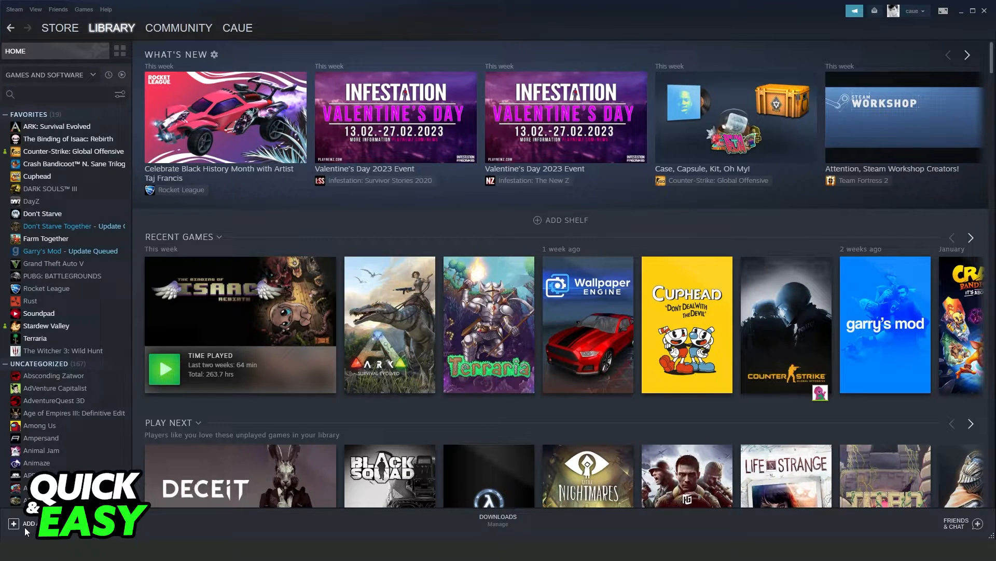
{"action": "mouse_move", "coordinate": [13, 523]}
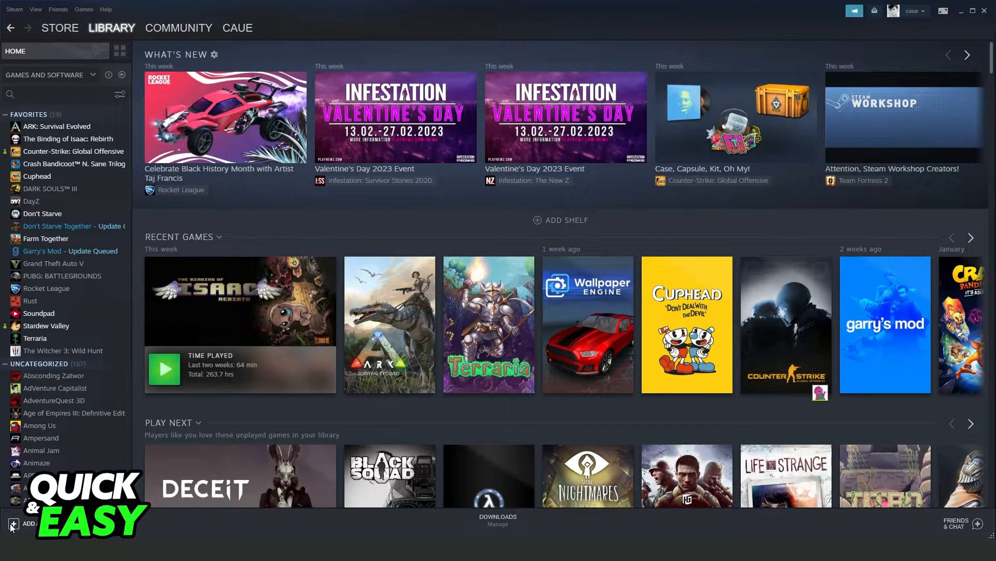
{"action": "left_click", "coordinate": [11, 523]}
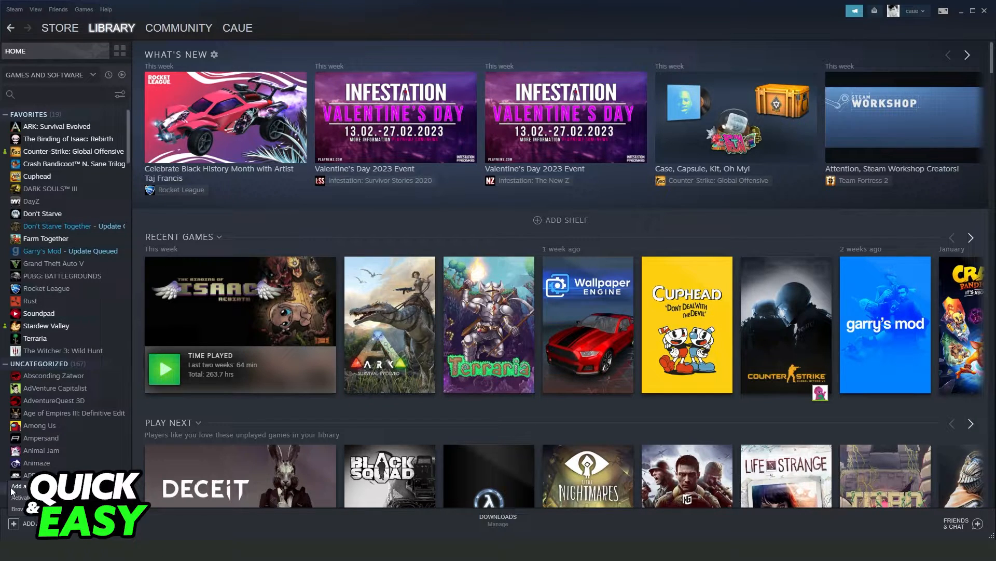
Step: Start adding a non-Steam game and scroll the program list to CurseForge
{"action": "left_click", "coordinate": [24, 486]}
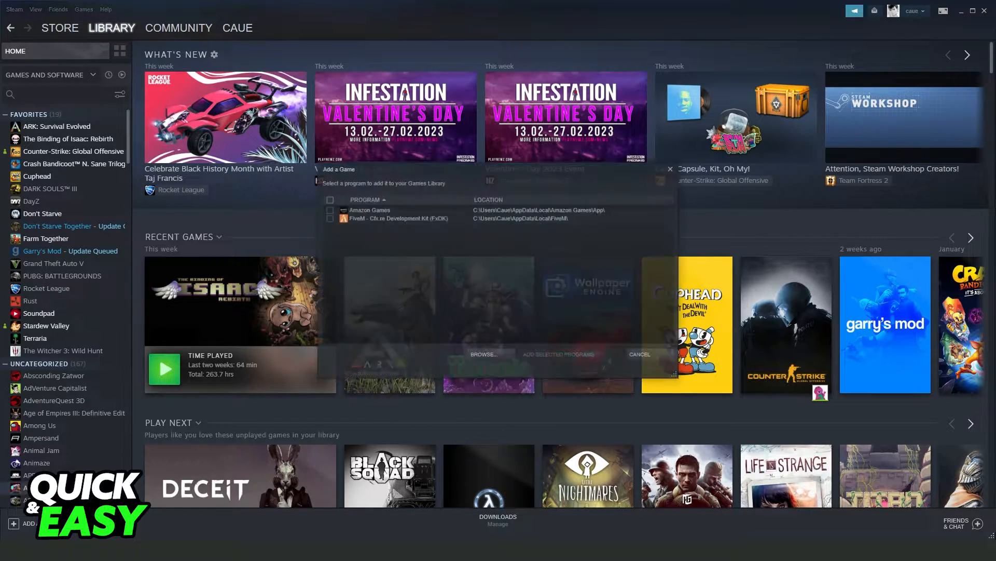
{"action": "scroll", "scroll_direction": "down", "scroll_amount": 3}
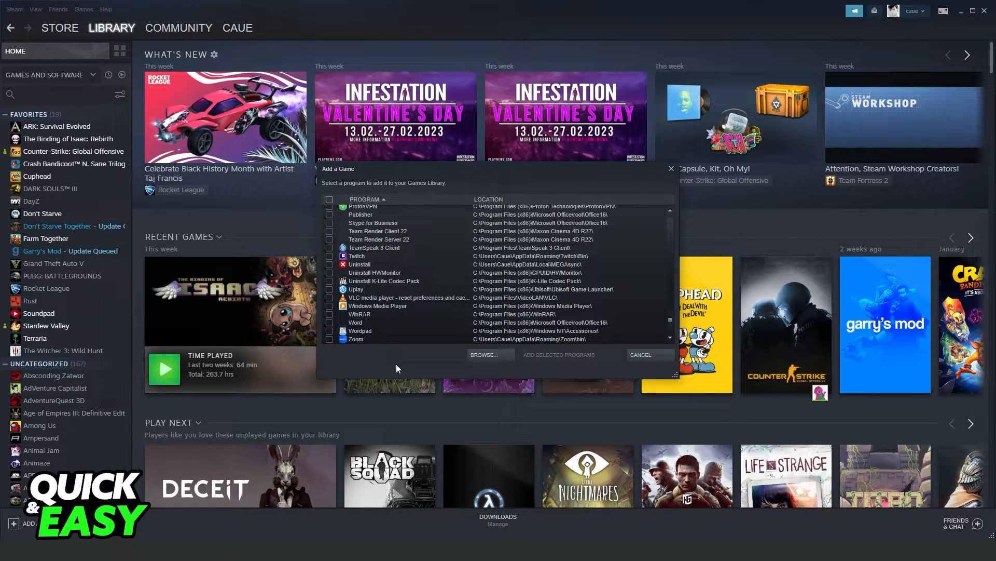
{"action": "mouse_move", "coordinate": [469, 373]}
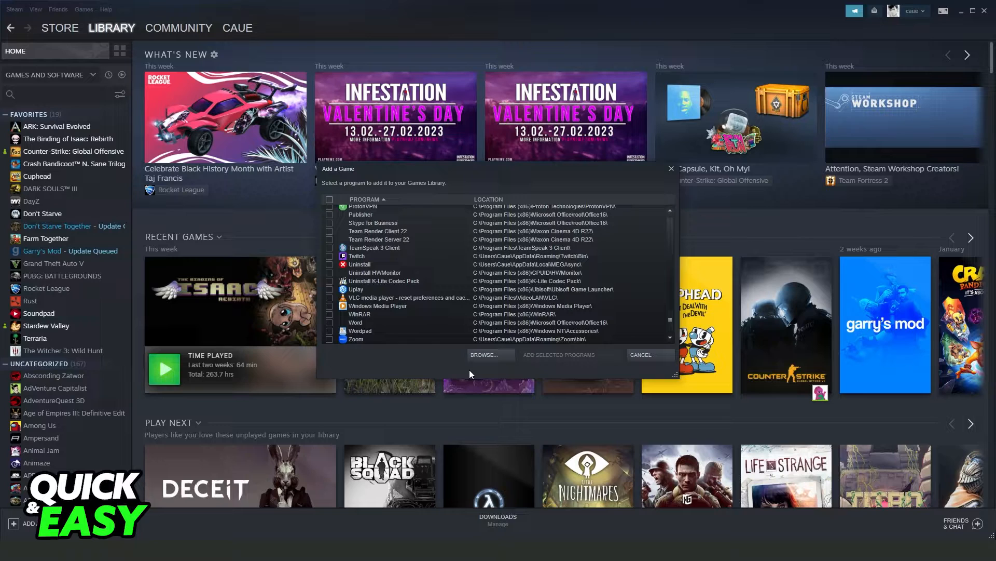
{"action": "mouse_move", "coordinate": [474, 324]}
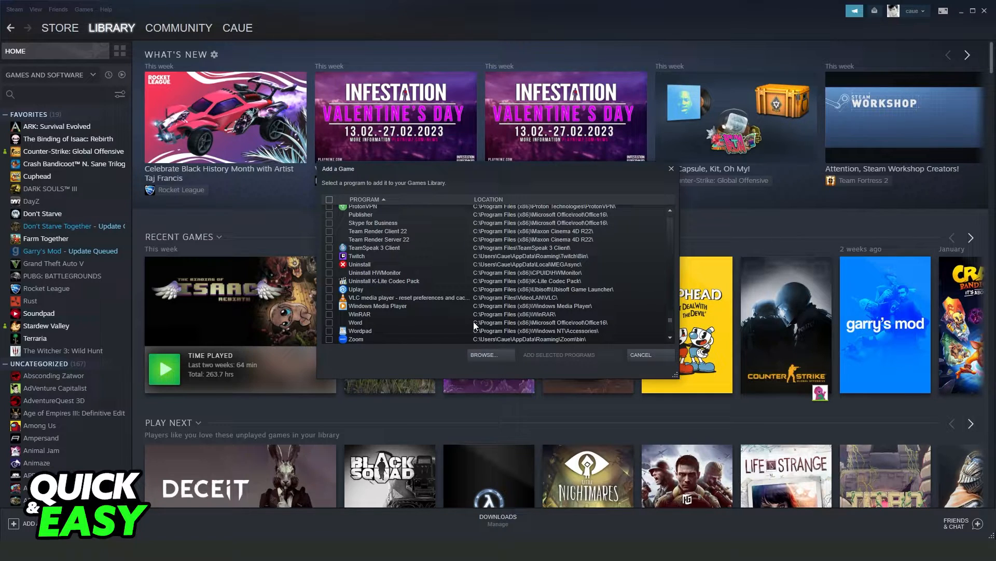
{"action": "mouse_move", "coordinate": [449, 313]}
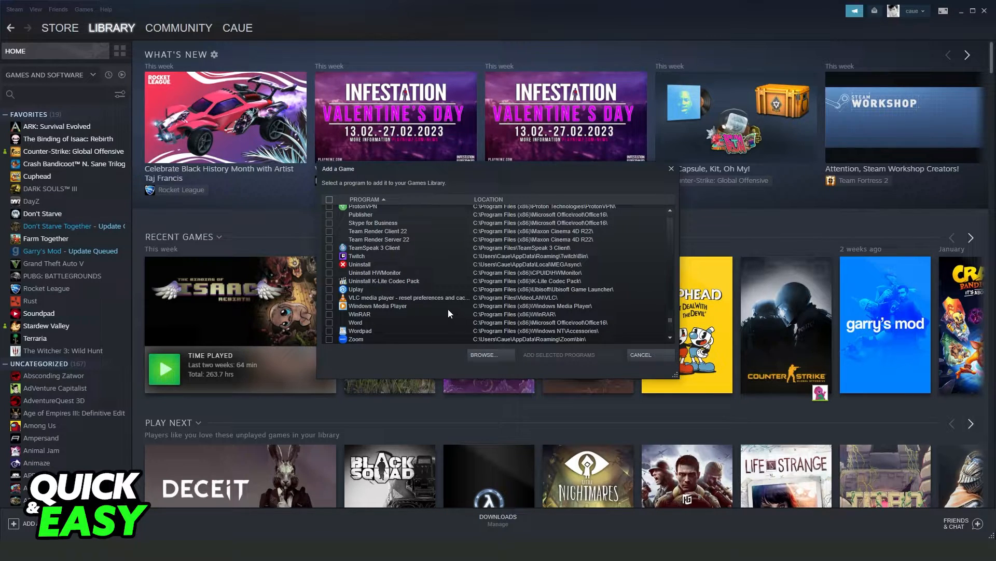
{"action": "mouse_move", "coordinate": [438, 329]}
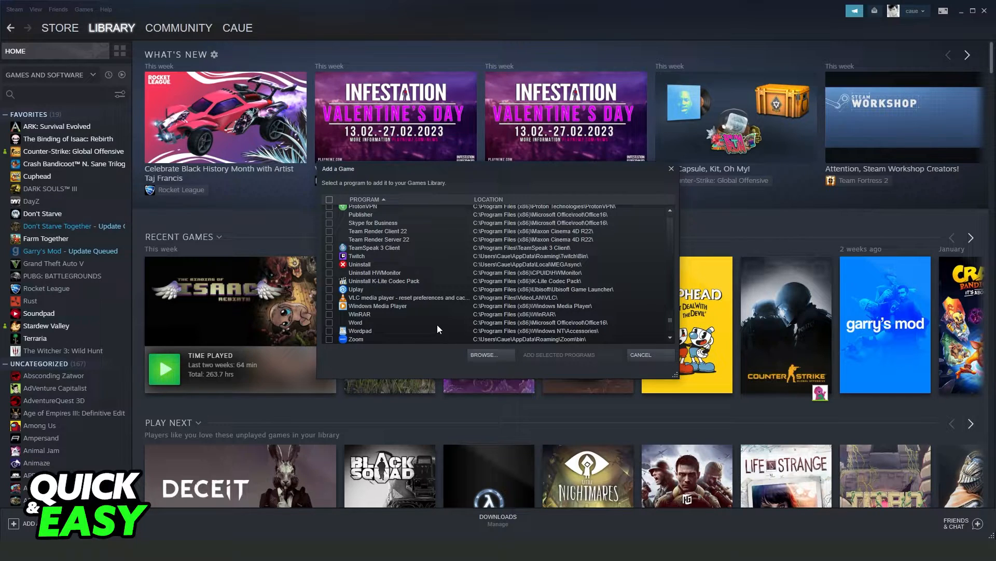
{"action": "mouse_move", "coordinate": [443, 312]}
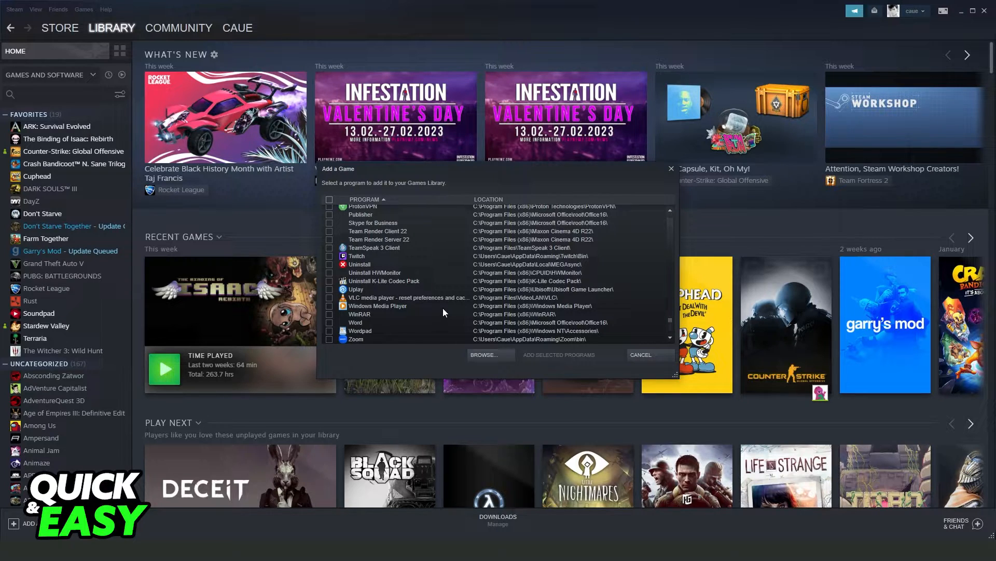
{"action": "mouse_move", "coordinate": [669, 323]}
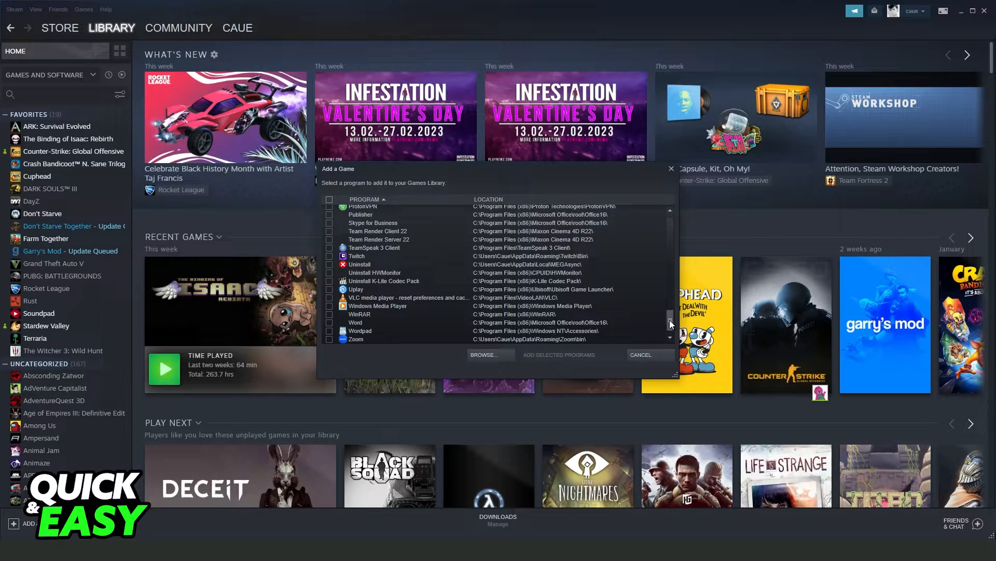
{"action": "scroll", "scroll_direction": "up", "scroll_amount": 3}
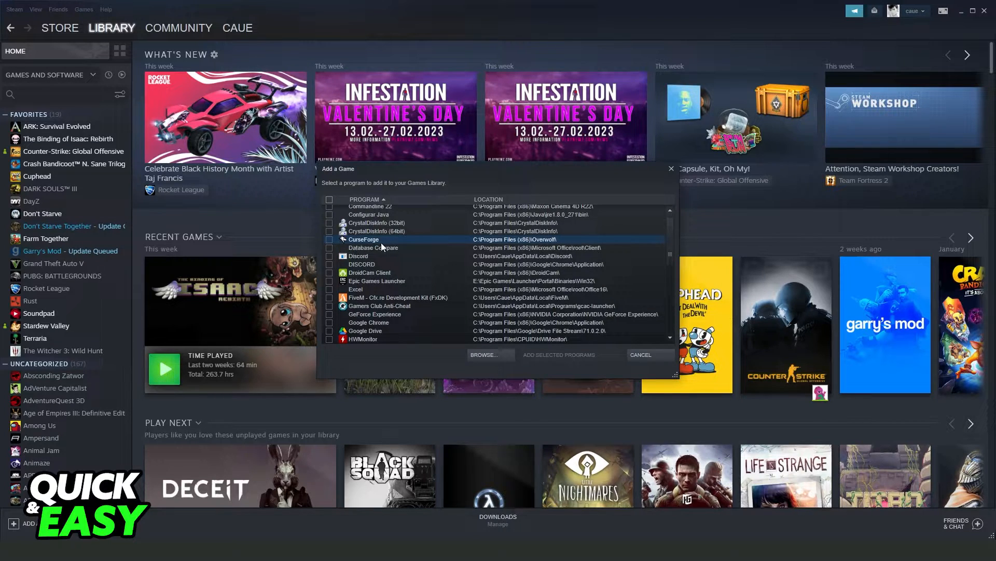
Step: Tick CurseForge in the program list so it can be added to the library
{"action": "left_click", "coordinate": [329, 239]}
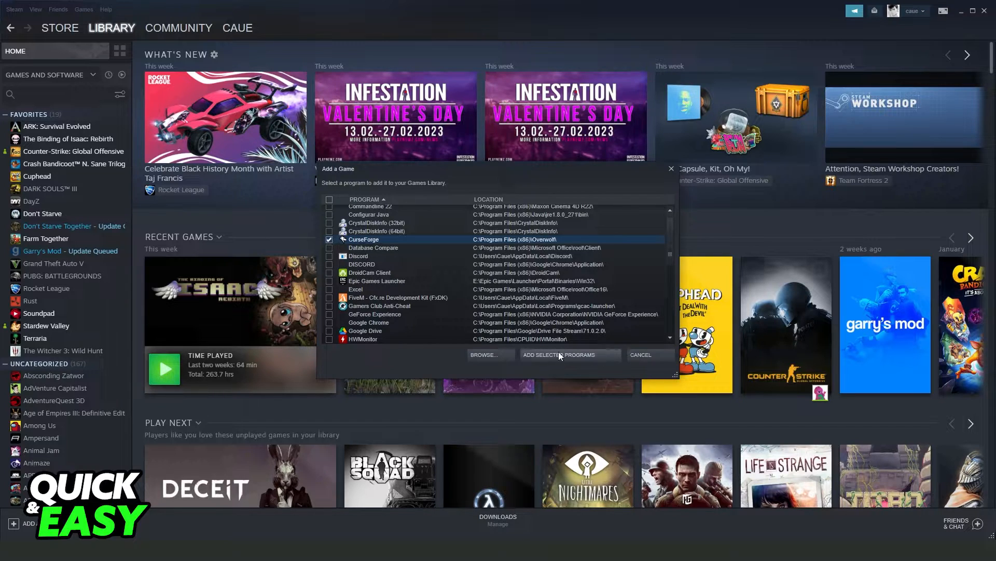
{"action": "mouse_move", "coordinate": [556, 362]}
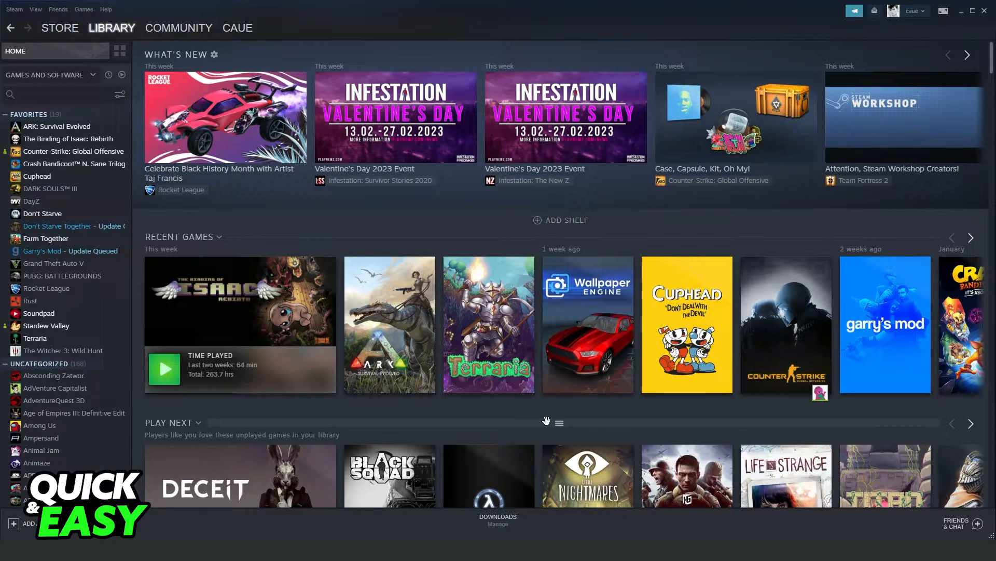
Step: Search the library for 'curse', show CurseForge's page with its Play button, then clear the search
{"action": "left_click", "coordinate": [51, 95]}
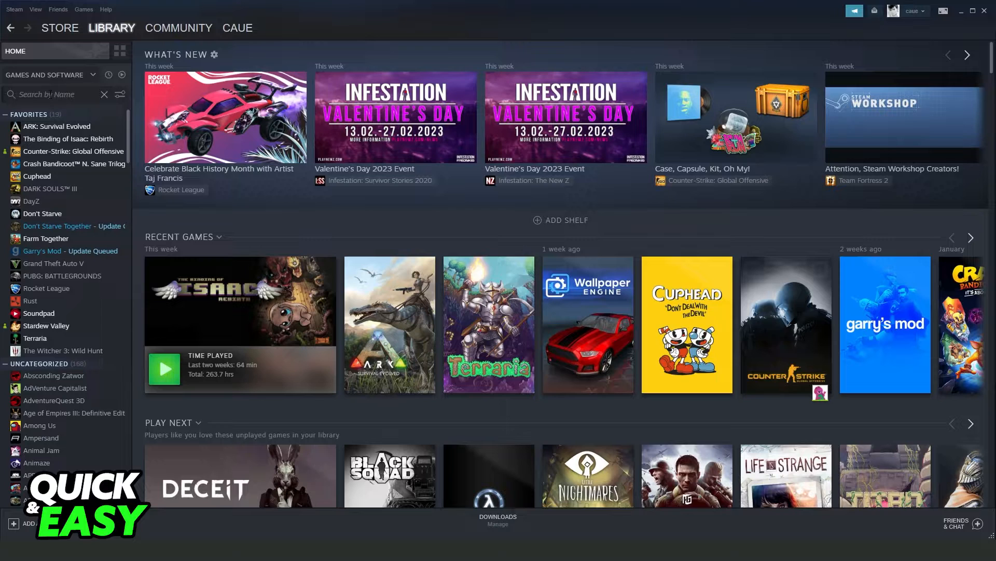
{"action": "type", "text": "curse"}
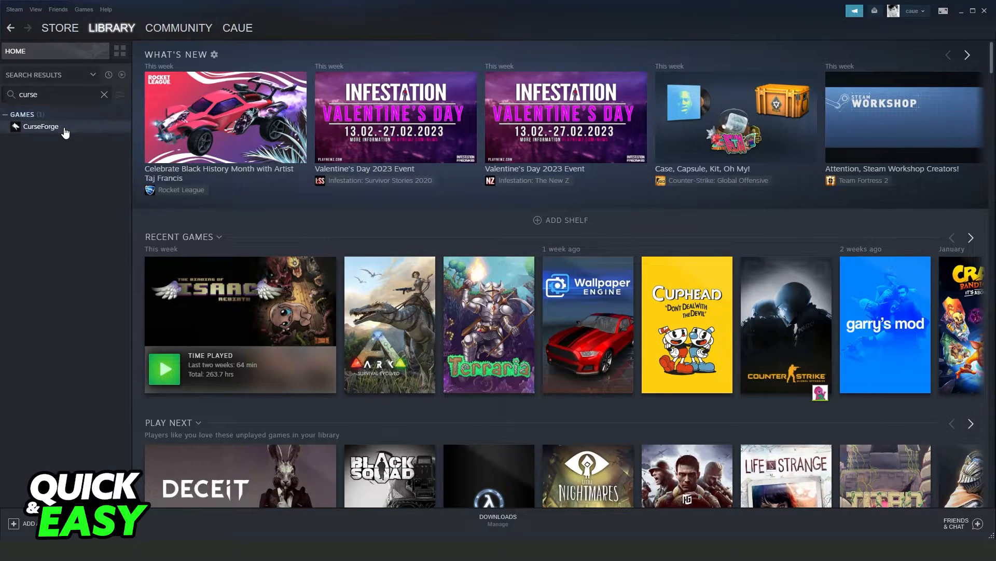
{"action": "left_click", "coordinate": [40, 126]}
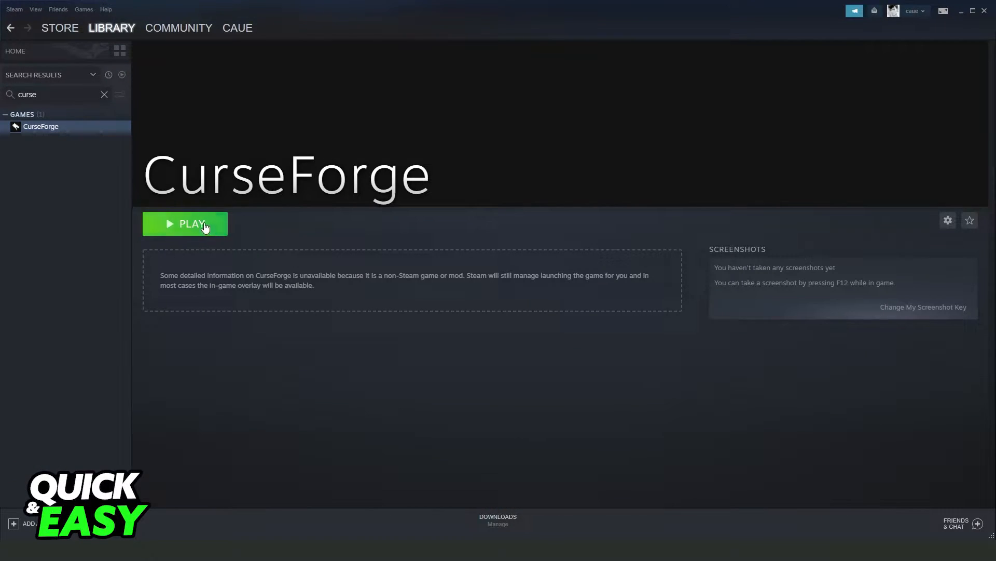
{"action": "left_click", "coordinate": [104, 95]}
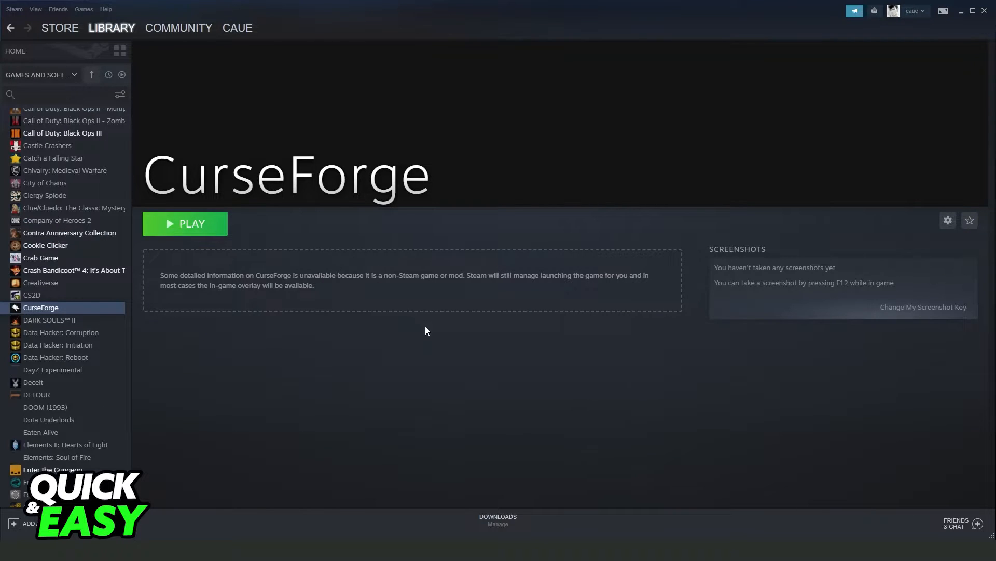